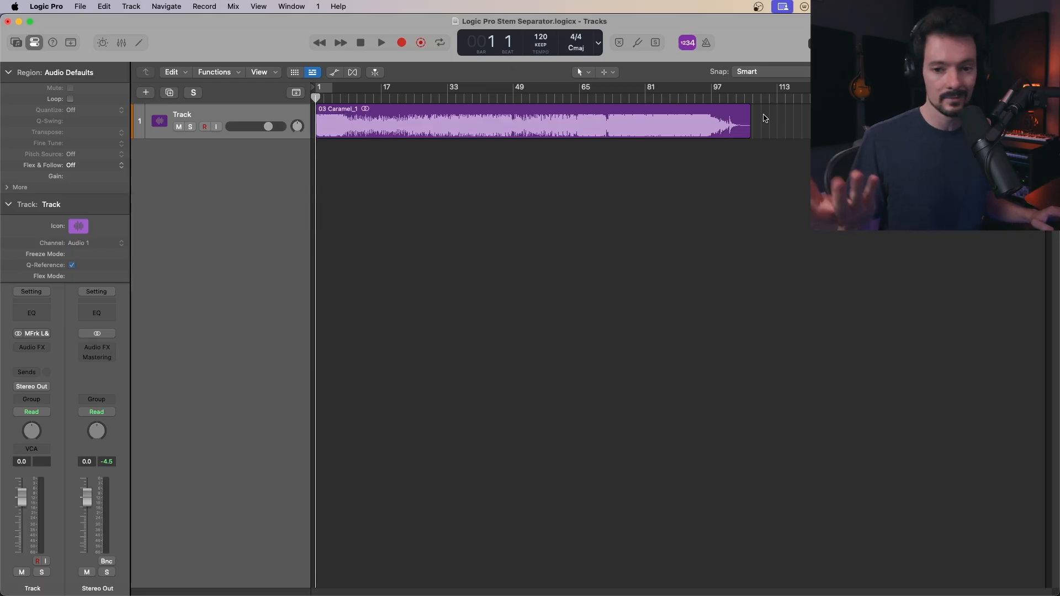
Select the 03 Caramel_1 audio region on its track
{"action": "left_click", "coordinate": [380, 42]}
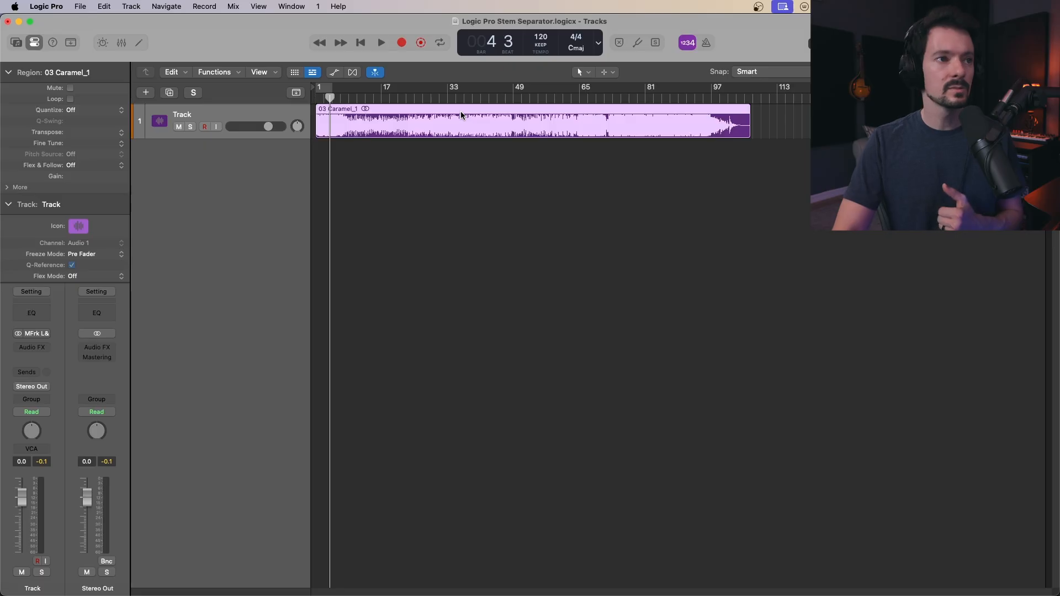
Bring up Stem Splitter for the region, keeping the Separate All Stems preset
{"action": "right_click", "coordinate": [462, 114]}
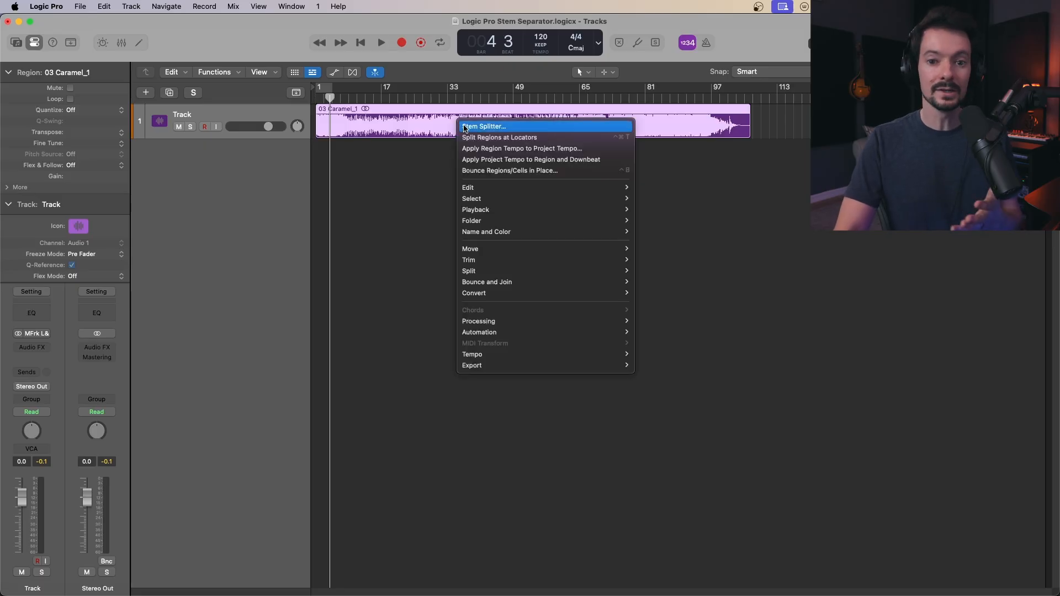
{"action": "left_click", "coordinate": [482, 125]}
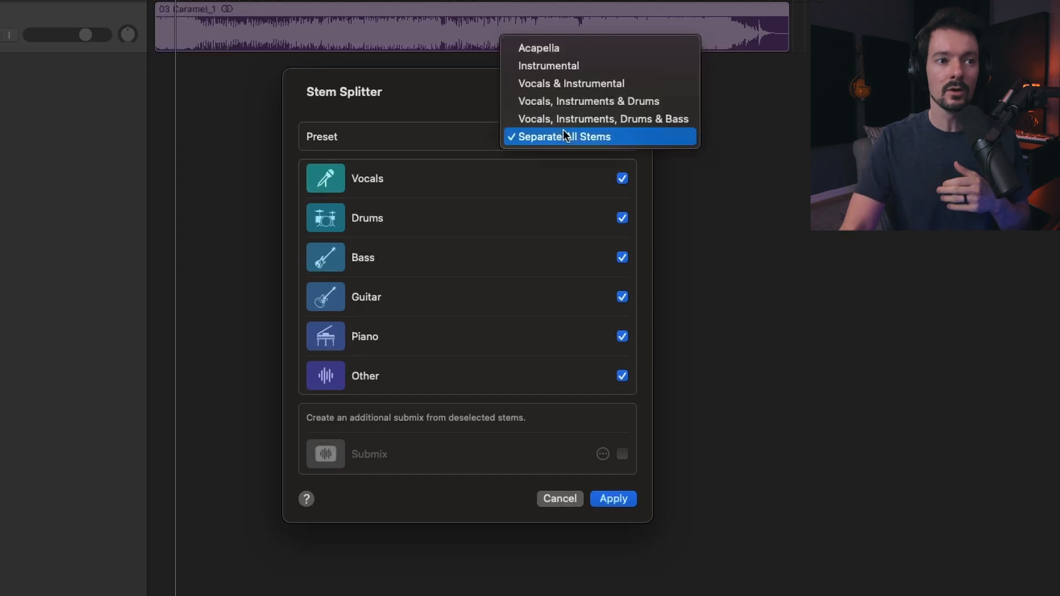
{"action": "left_click", "coordinate": [567, 136]}
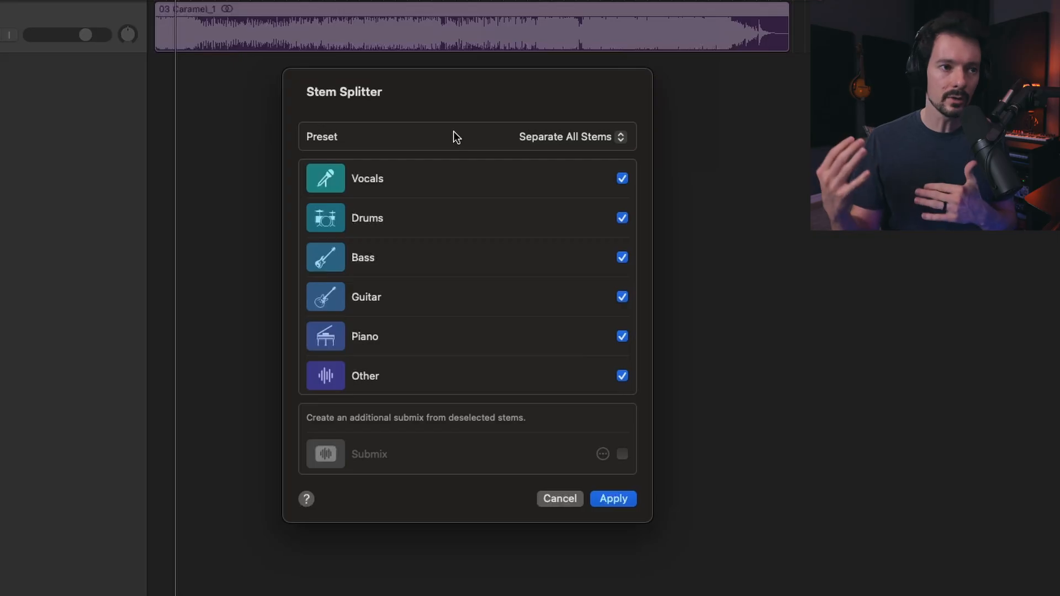
{"action": "mouse_move", "coordinate": [420, 113]}
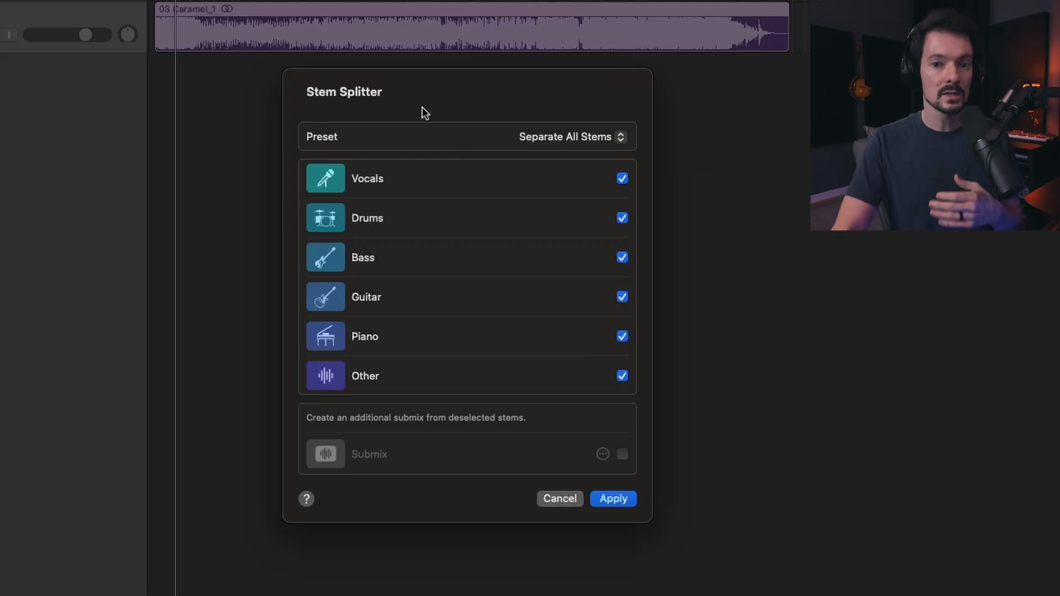
{"action": "mouse_move", "coordinate": [388, 259]}
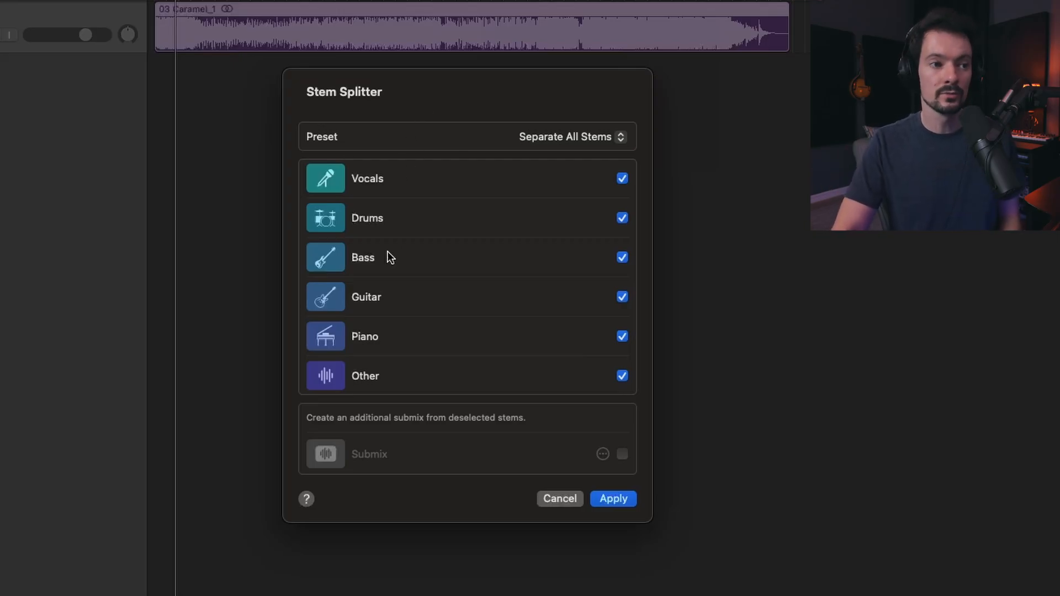
{"action": "mouse_move", "coordinate": [376, 365]}
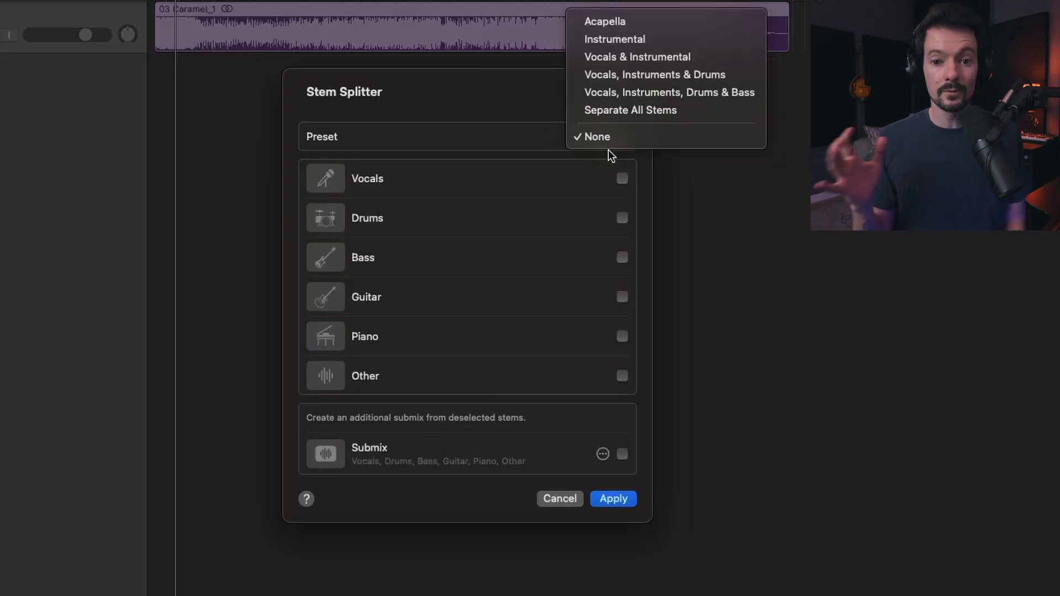
{"action": "mouse_move", "coordinate": [652, 74]}
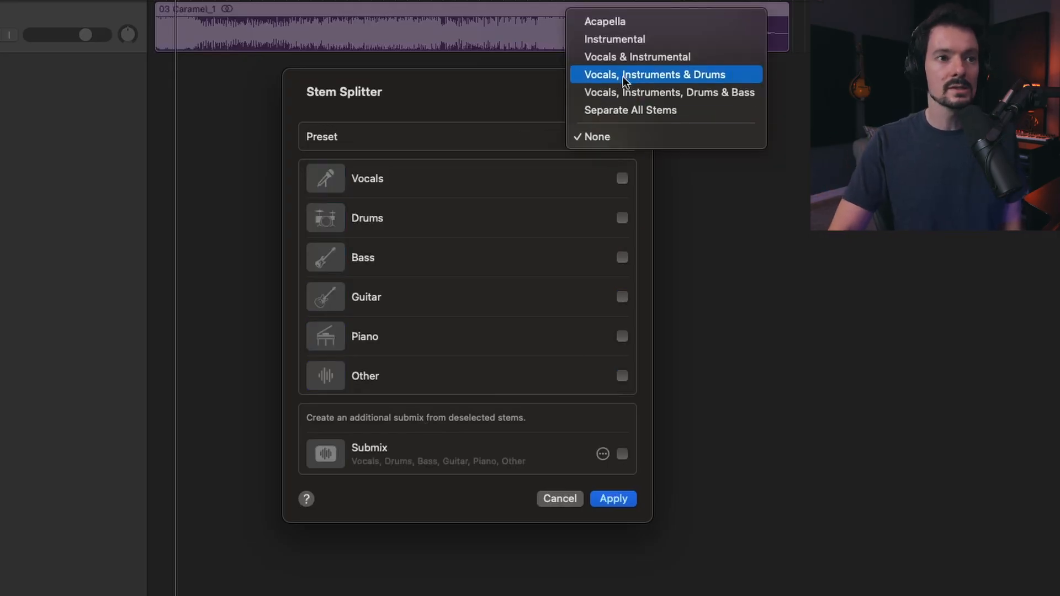
Browse the Instrumental, Vocals & Instrumental, and Vocals/Instruments/Drums & Bass presets
{"action": "left_click", "coordinate": [604, 21]}
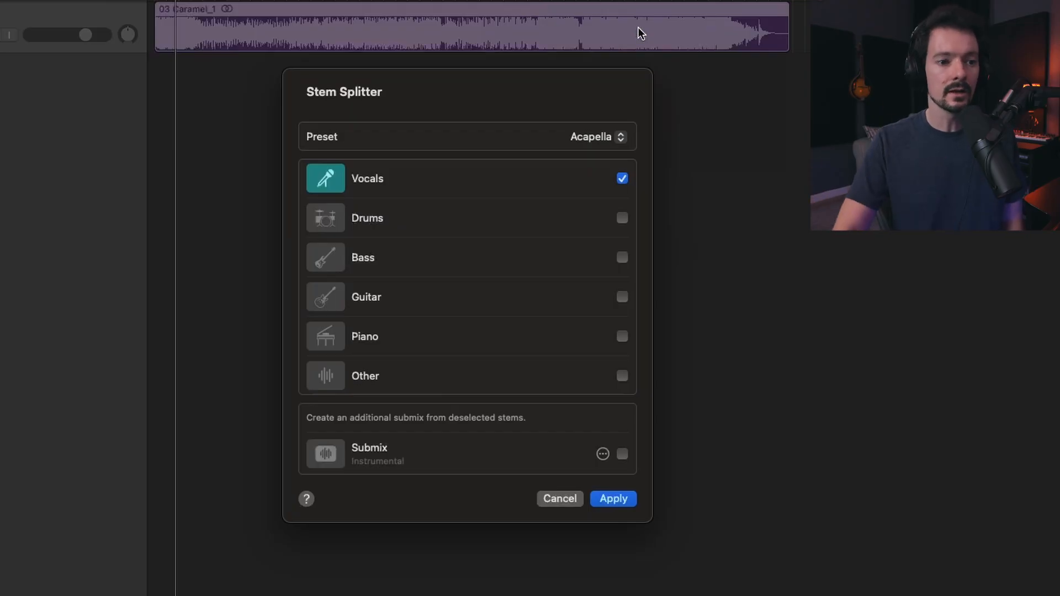
{"action": "left_click", "coordinate": [598, 137]}
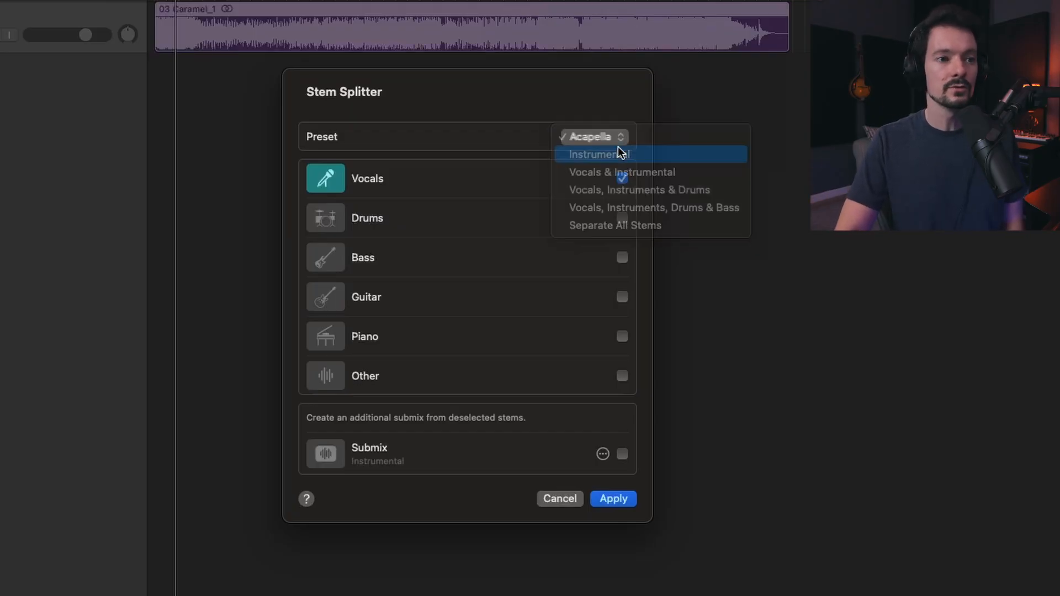
{"action": "left_click", "coordinate": [599, 155]}
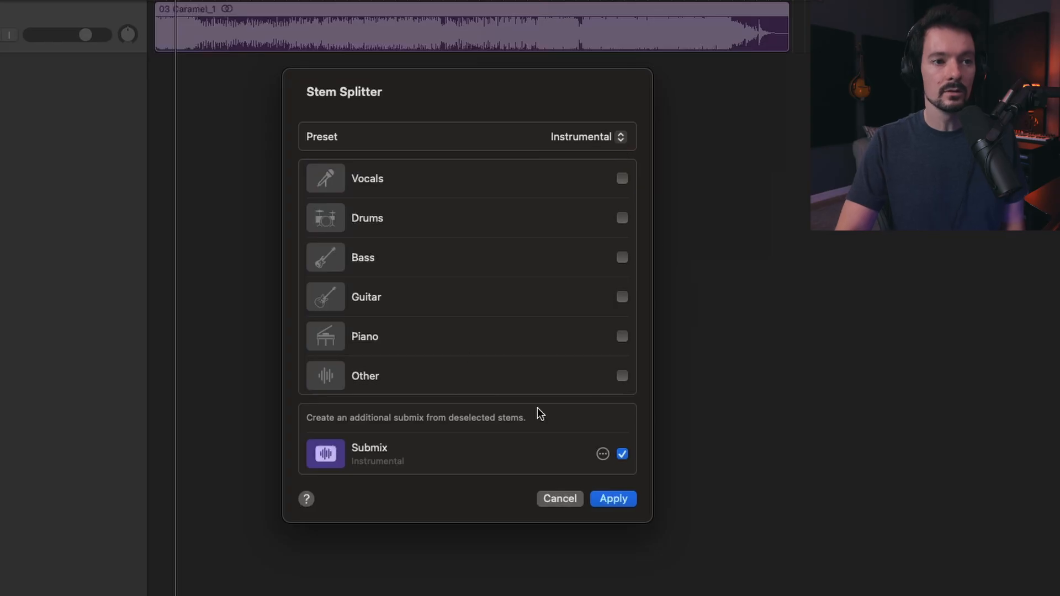
{"action": "left_click", "coordinate": [586, 137]}
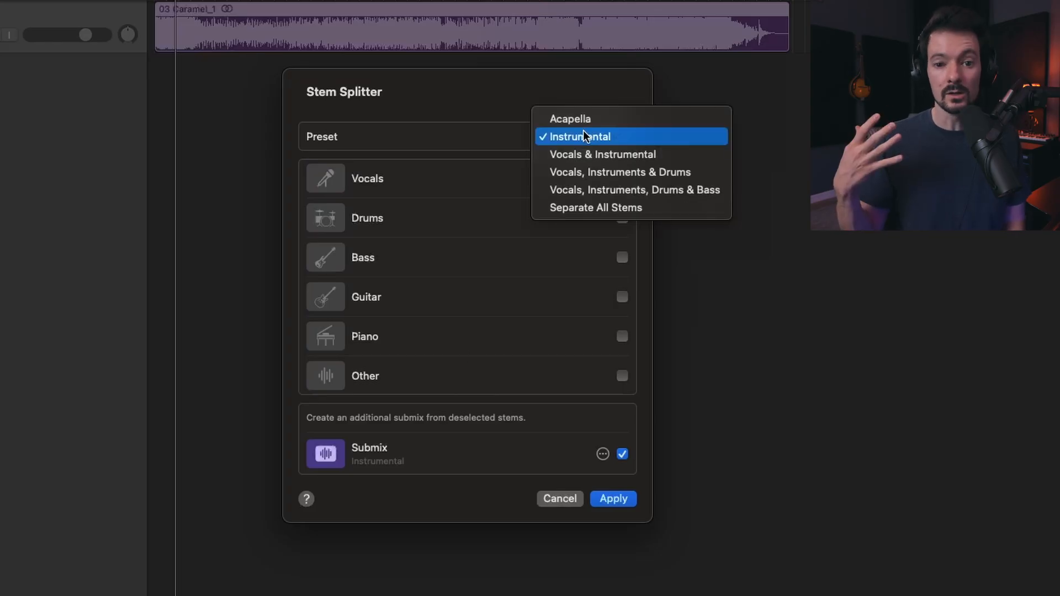
{"action": "left_click", "coordinate": [602, 154]}
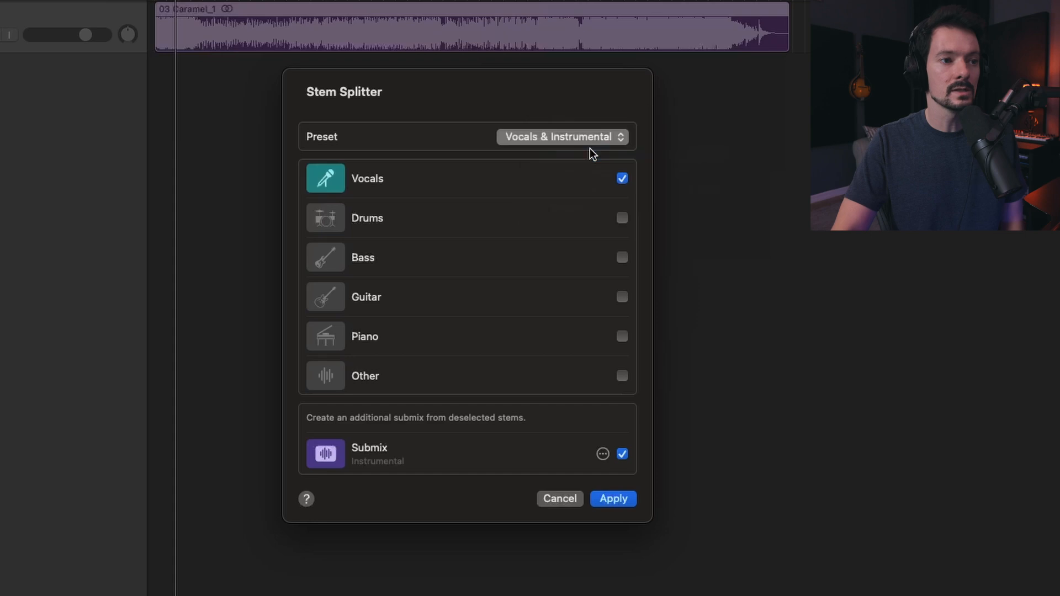
{"action": "left_click", "coordinate": [562, 137]}
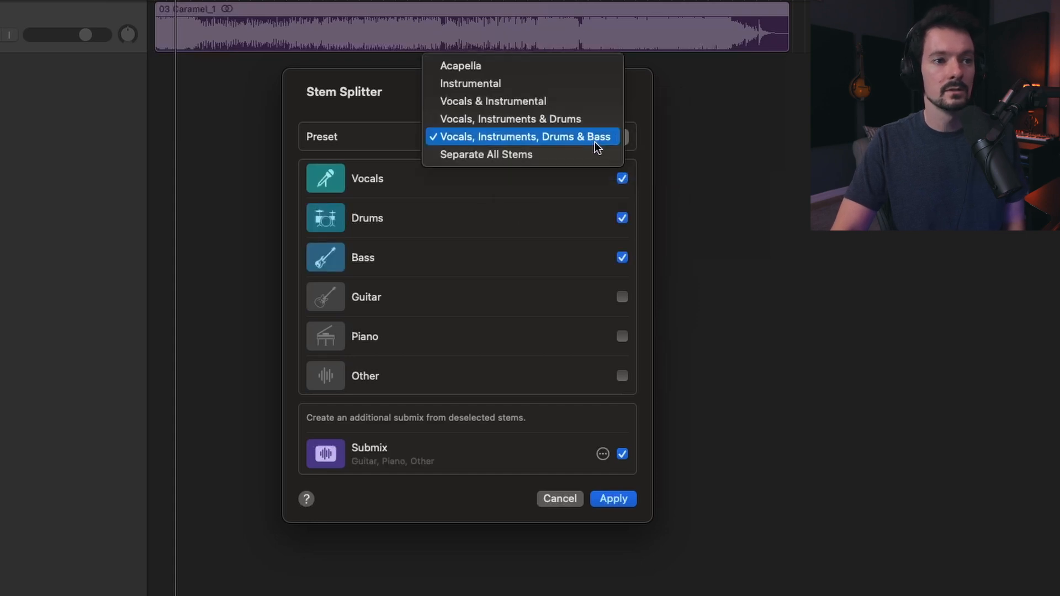
{"action": "left_click", "coordinate": [510, 118]}
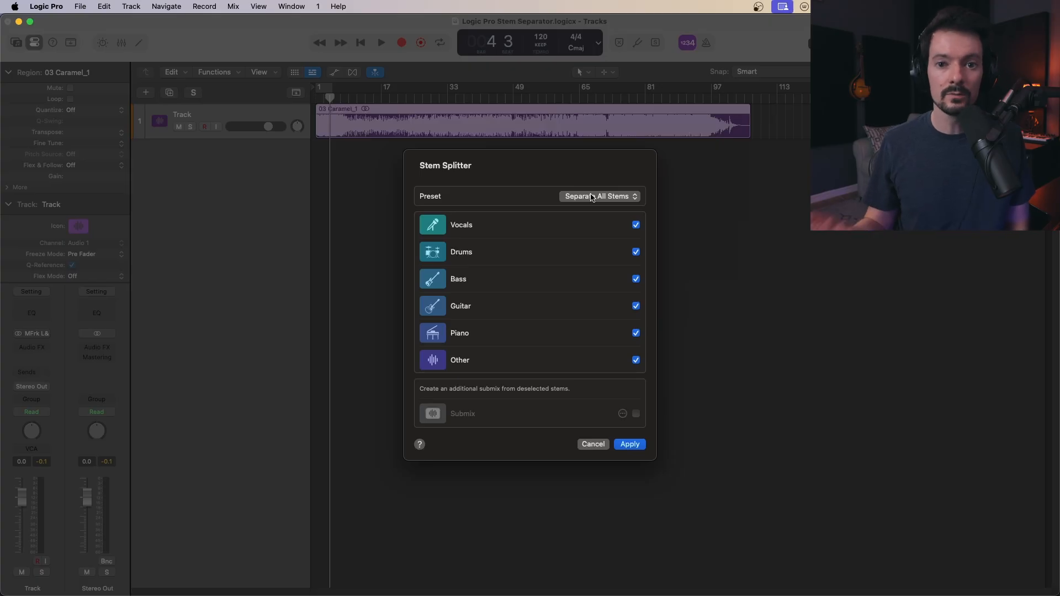
{"action": "mouse_move", "coordinate": [547, 142]}
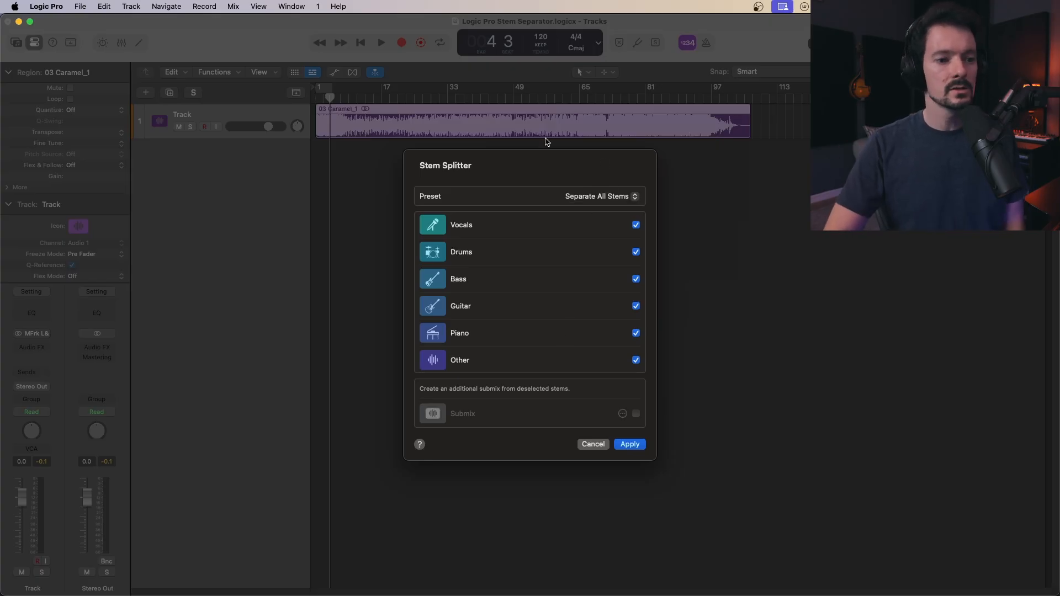
Apply the split to create the six stem tracks in the Stems folder
{"action": "left_click", "coordinate": [628, 444]}
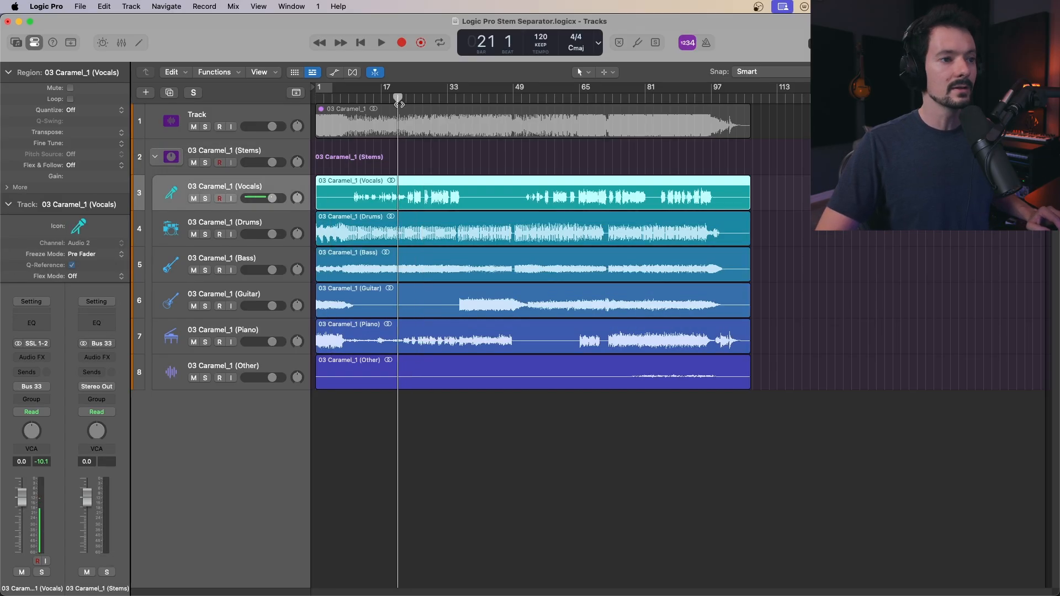
{"action": "left_click_drag", "start_coordinate": [274, 163], "coordinate": [260, 163]}
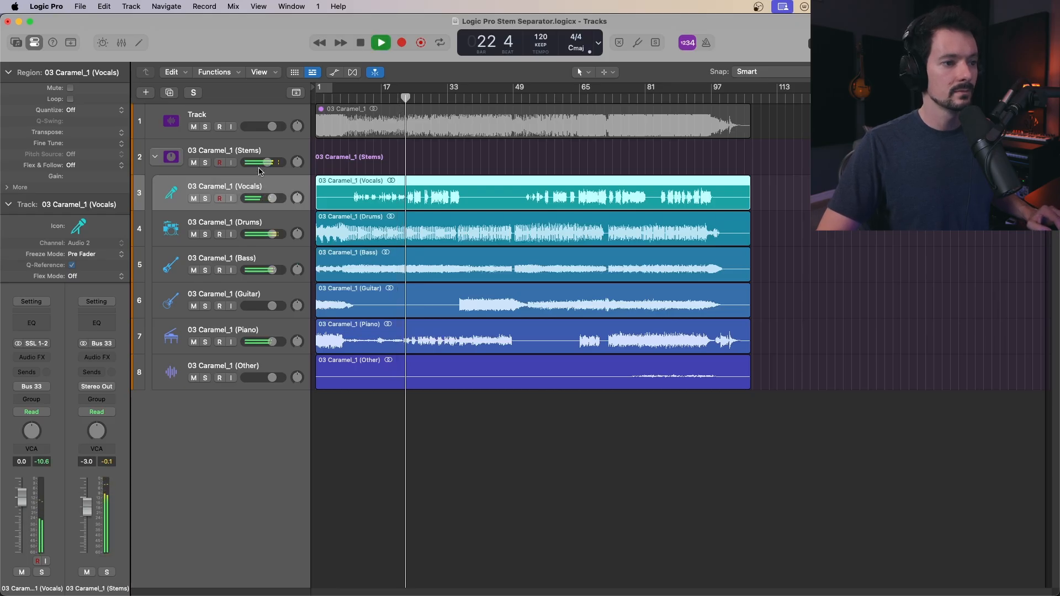
Solo the Drums stem to audition it alone, then unsolo it
{"action": "left_click", "coordinate": [206, 341]}
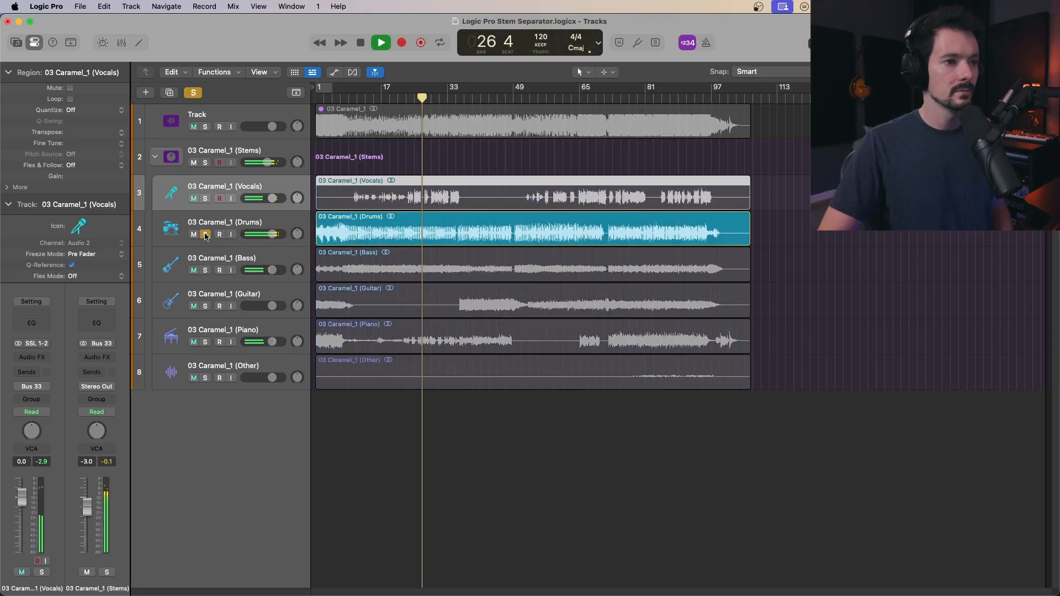
{"action": "left_click", "coordinate": [206, 197]}
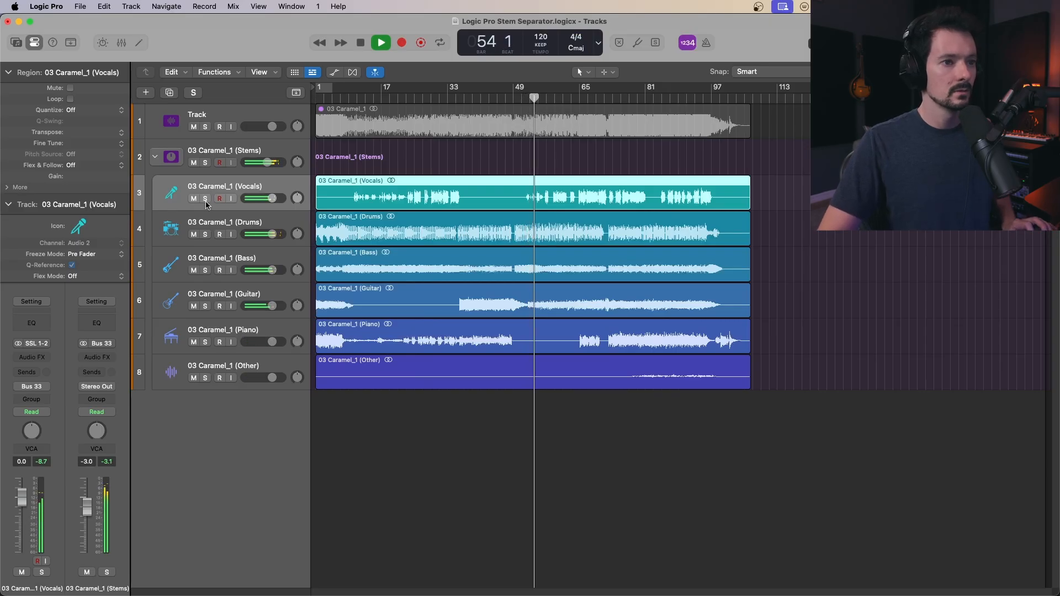
{"action": "left_click", "coordinate": [204, 306]}
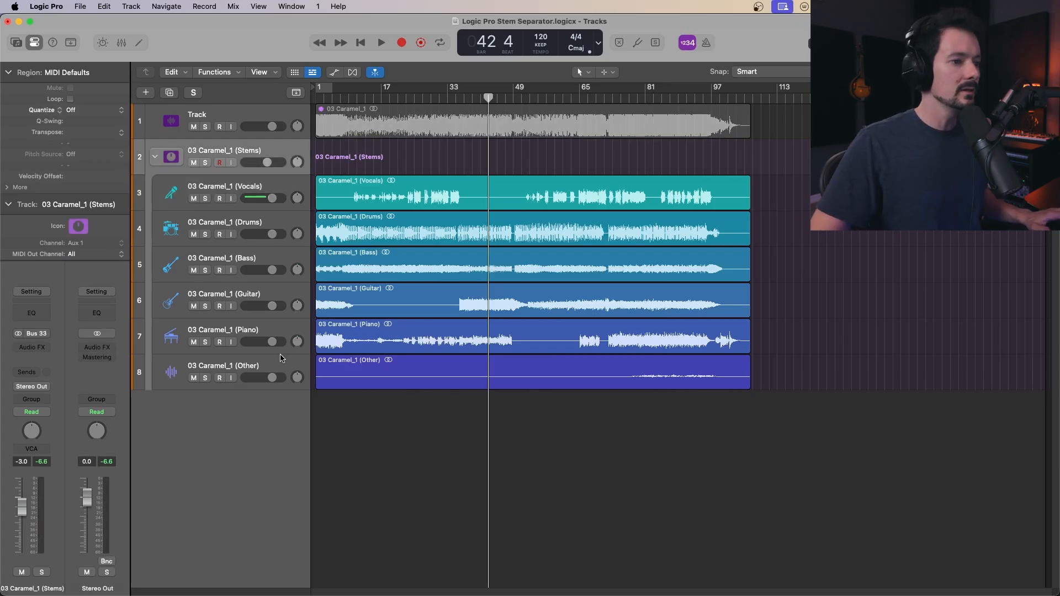
Bring up Stem Splitter again for the original song region
{"action": "left_click", "coordinate": [155, 150]}
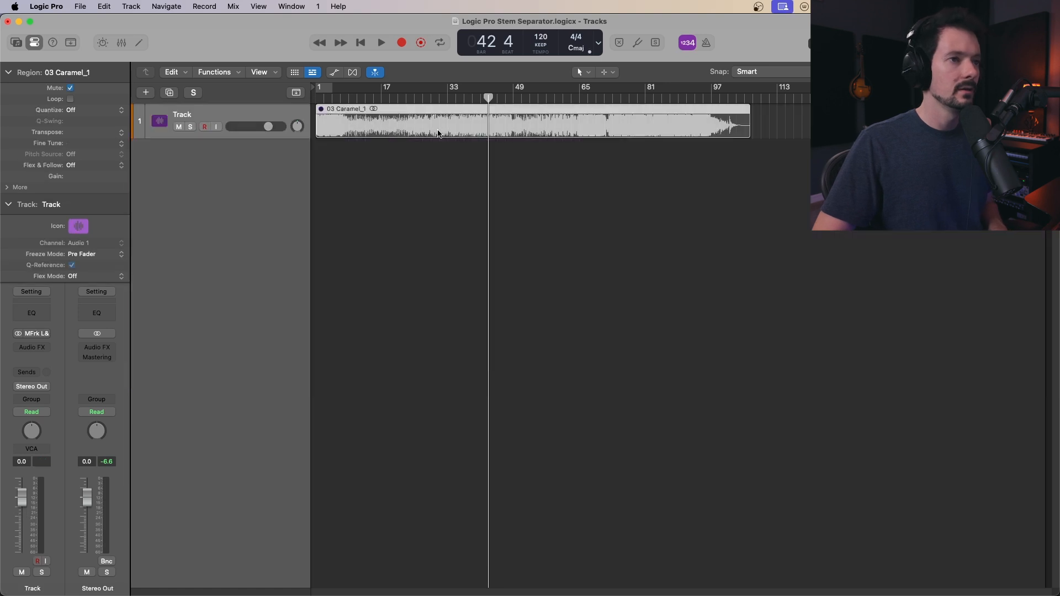
{"action": "right_click", "coordinate": [436, 131]}
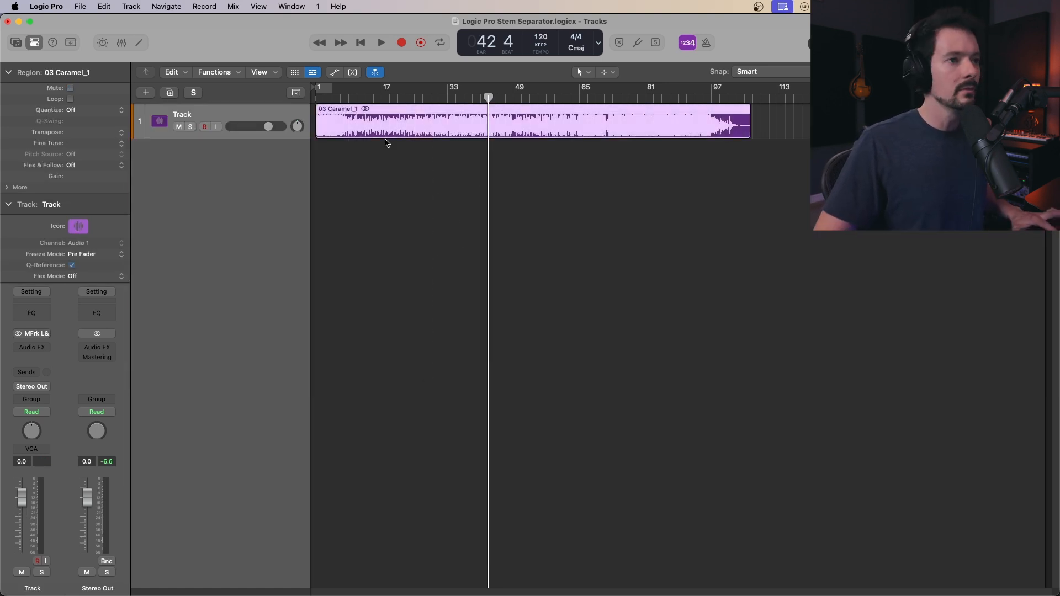
{"action": "right_click", "coordinate": [385, 128]}
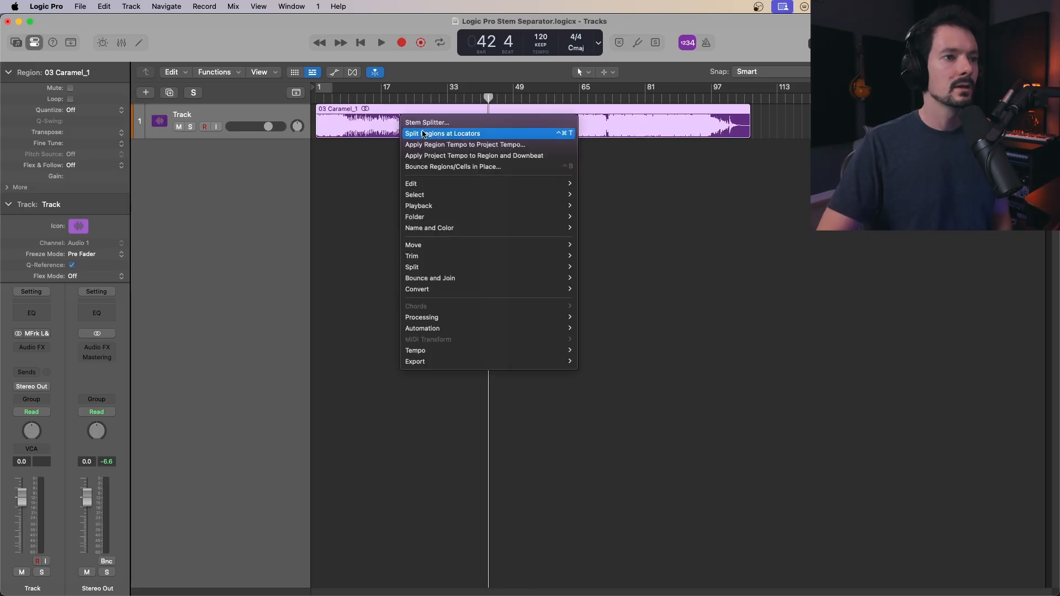
{"action": "left_click", "coordinate": [426, 123]}
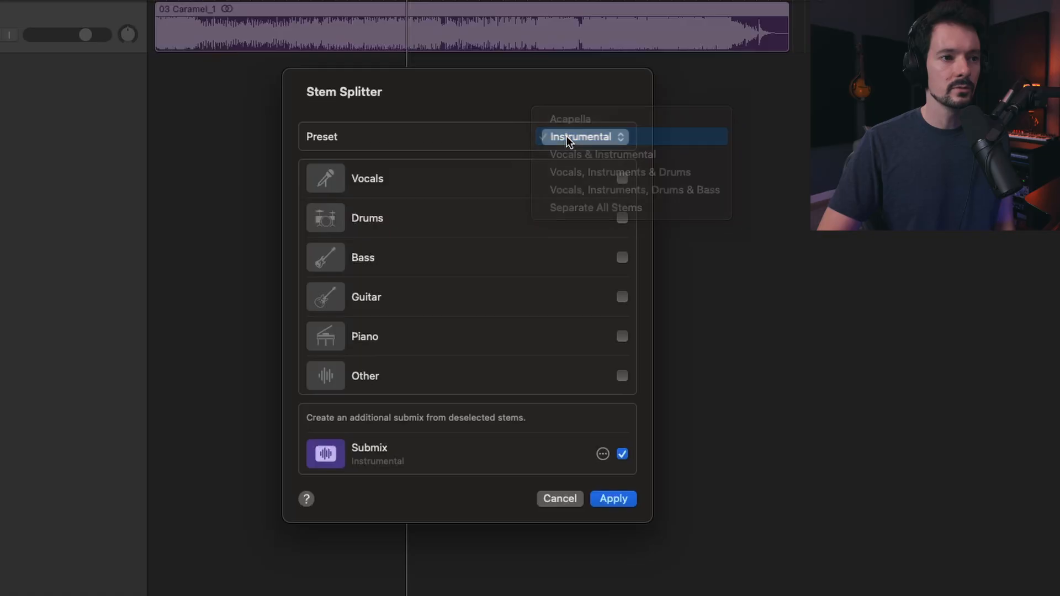
Review the Instrumental submix stems and apply to create the Instrumental track
{"action": "left_click", "coordinate": [602, 454]}
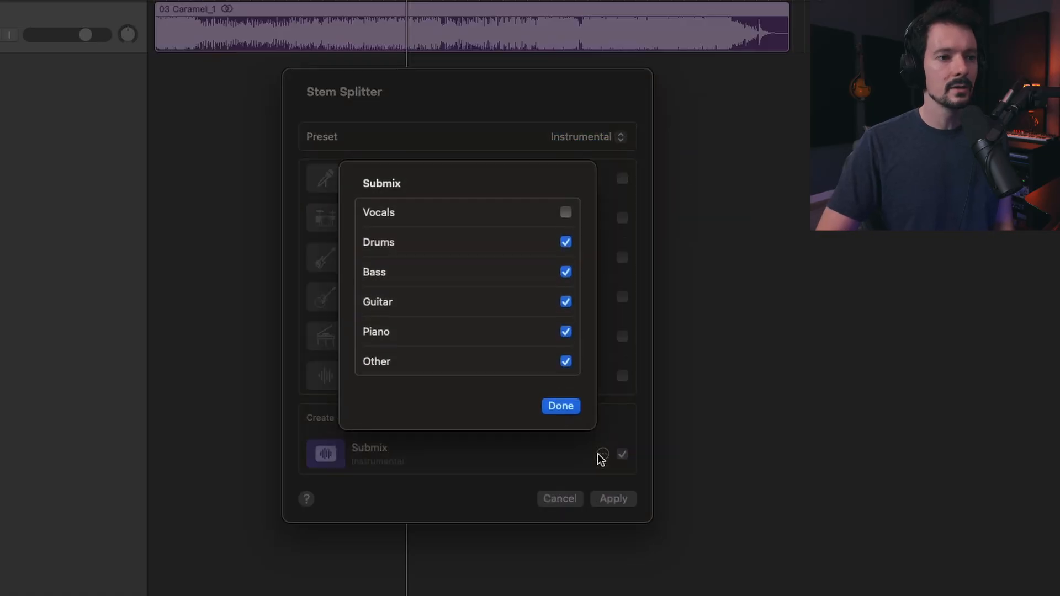
{"action": "mouse_move", "coordinate": [592, 433]}
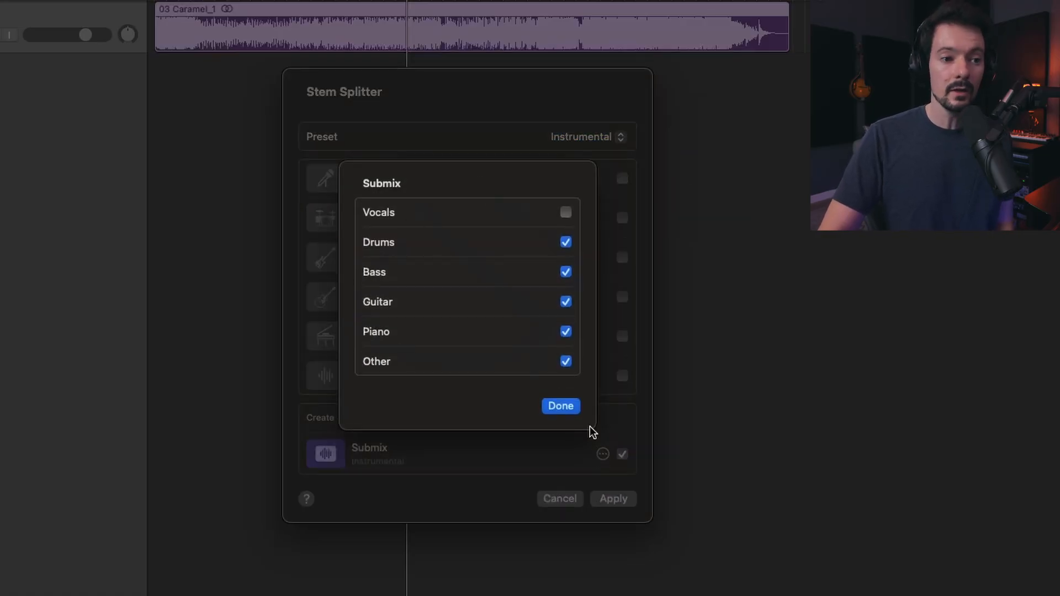
{"action": "left_click", "coordinate": [560, 405]}
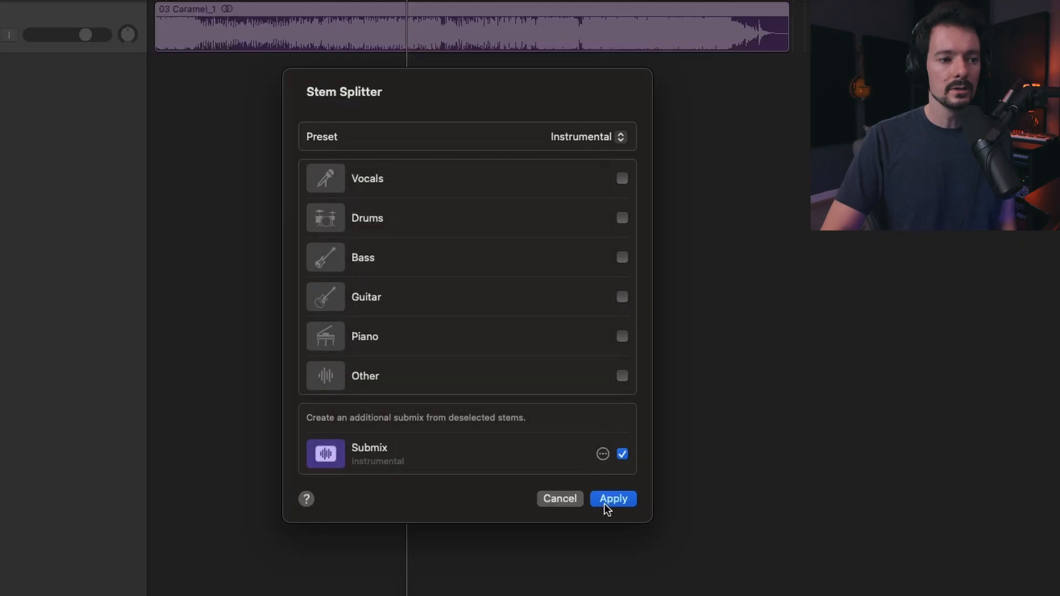
{"action": "left_click", "coordinate": [613, 499]}
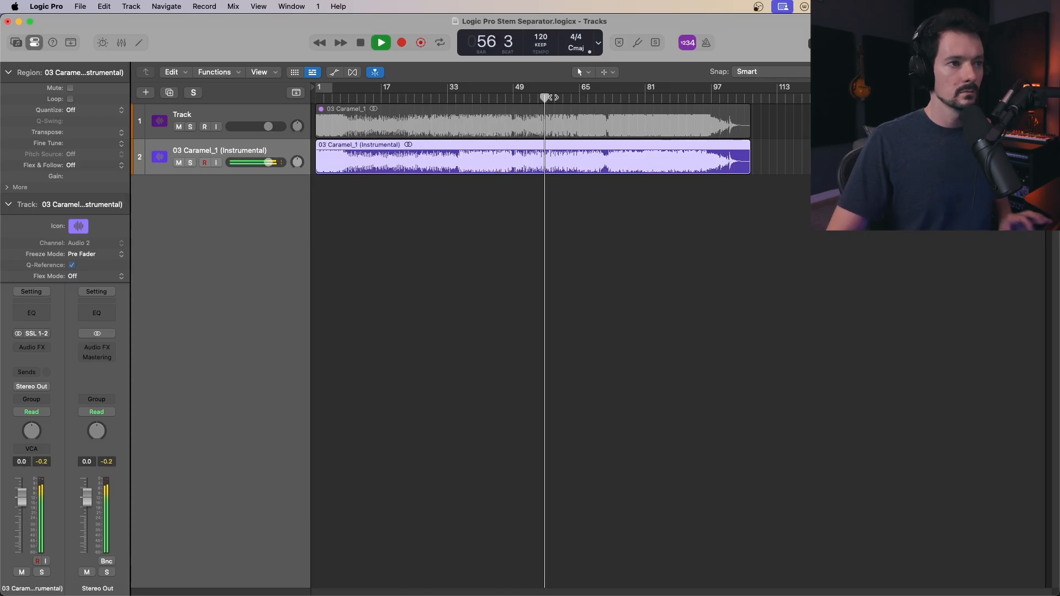
Reopen Stem Splitter for the original song region
{"action": "left_click", "coordinate": [360, 42]}
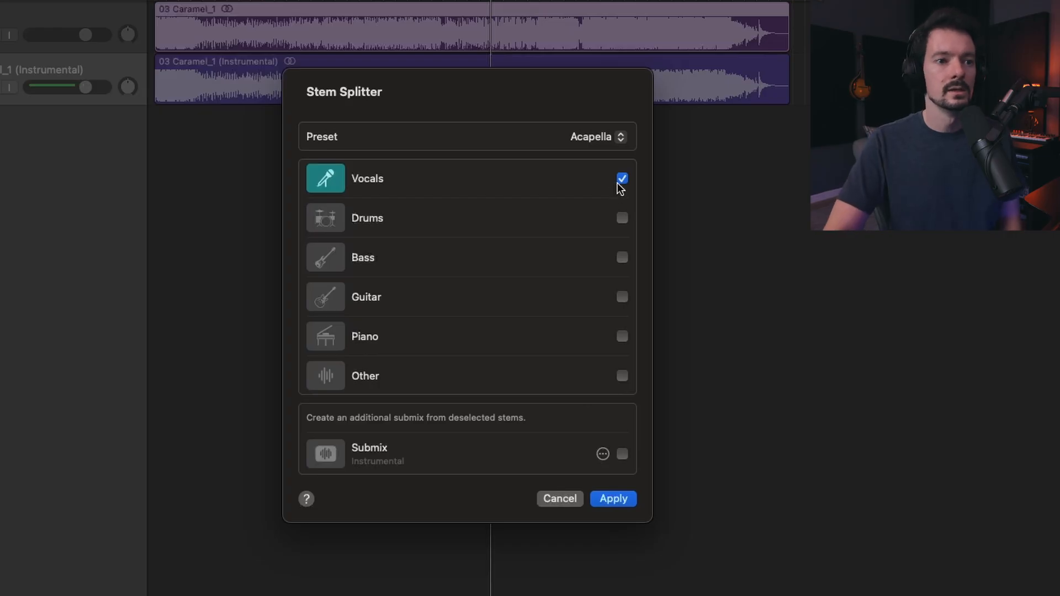
Untick Vocals, set a submix without Drums, and apply to create the drumless Submix track
{"action": "left_click", "coordinate": [621, 177]}
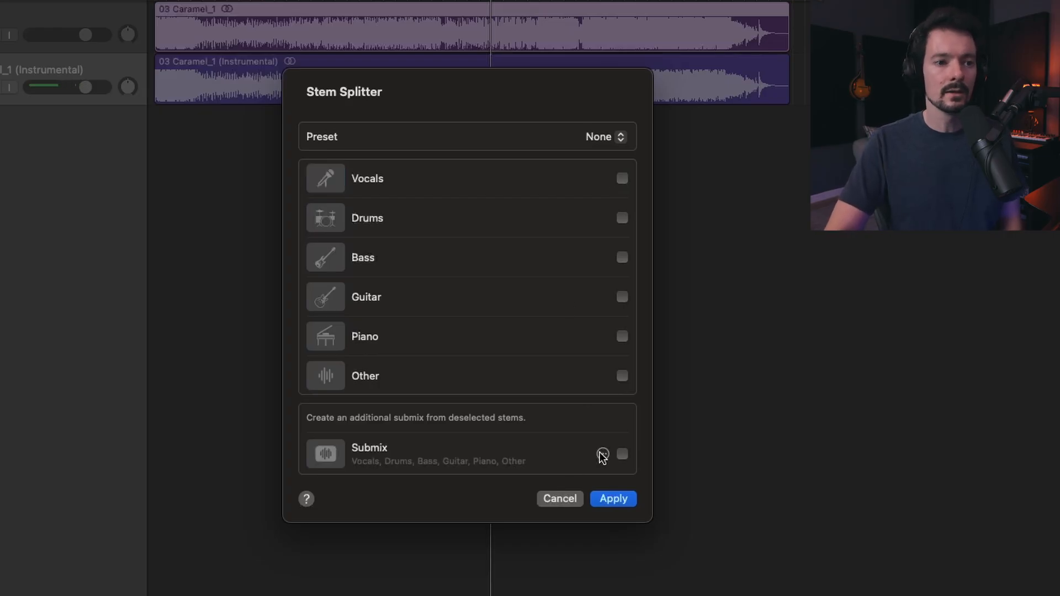
{"action": "left_click", "coordinate": [601, 454]}
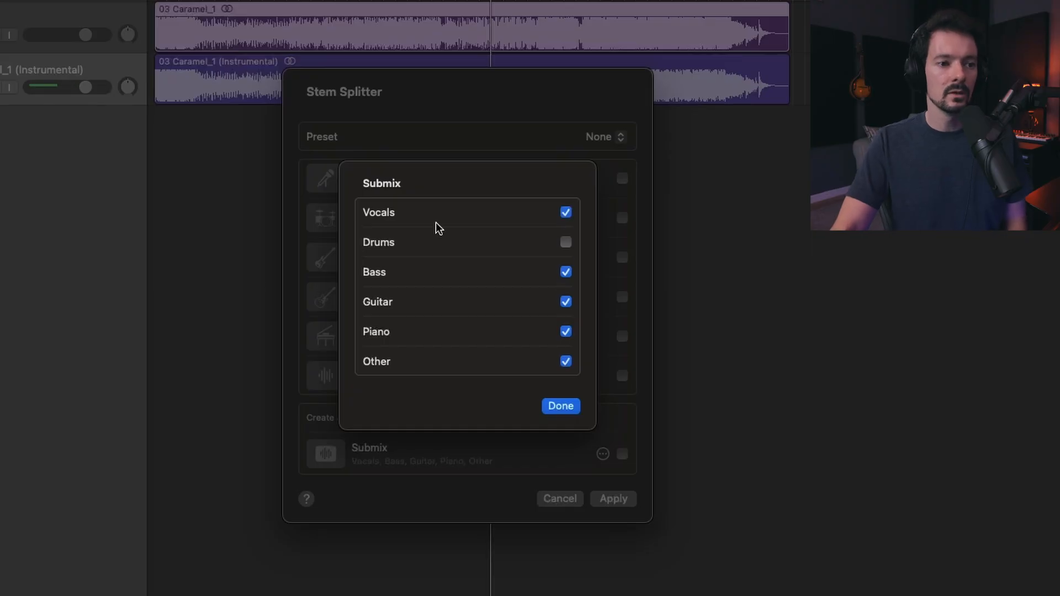
{"action": "left_click", "coordinate": [560, 405]}
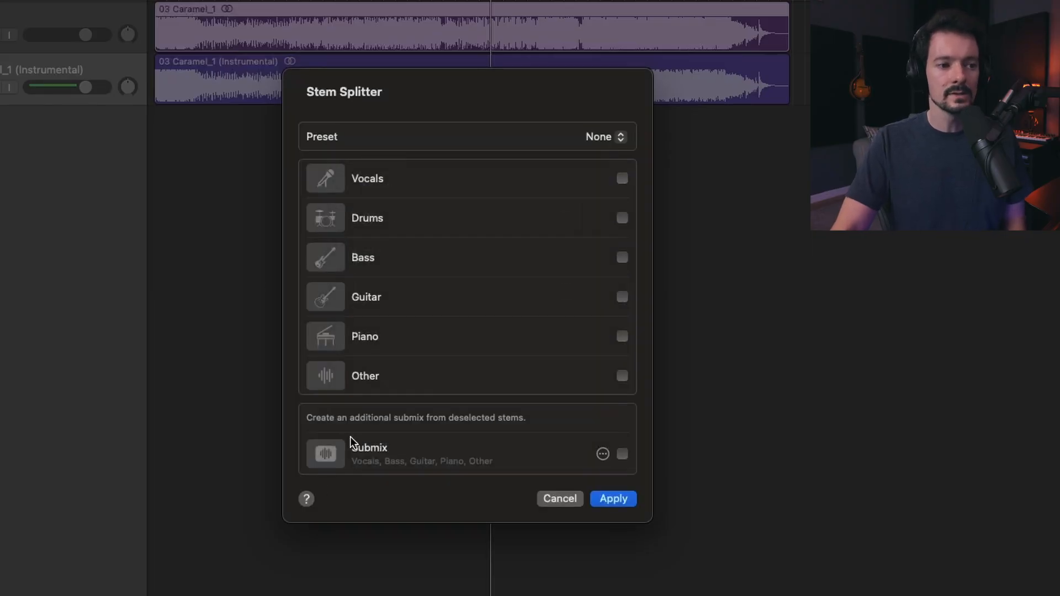
{"action": "left_click", "coordinate": [621, 454]}
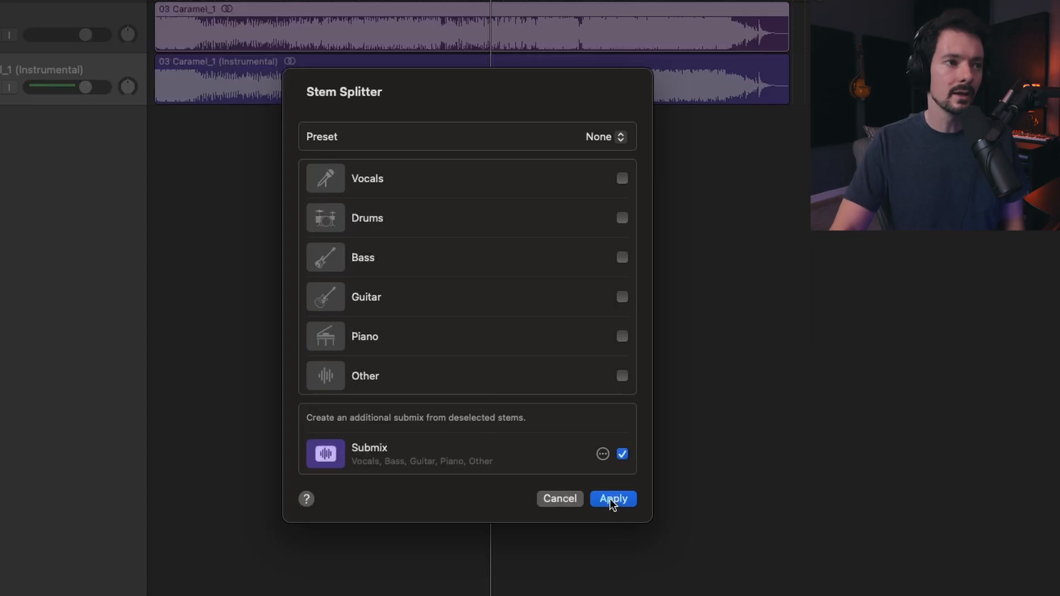
{"action": "left_click", "coordinate": [613, 498]}
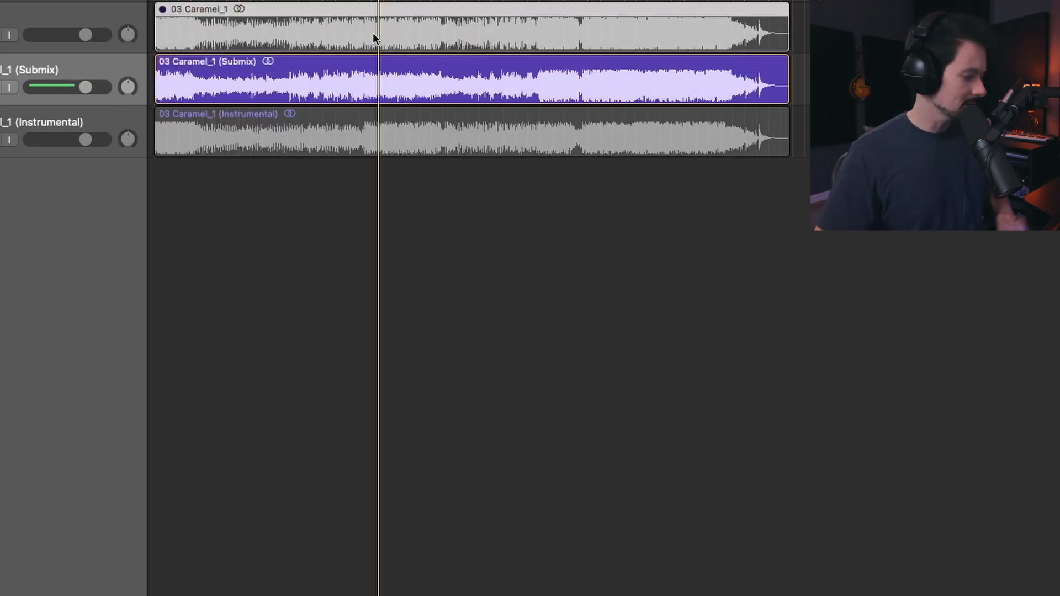
Create a second Submix track of Vocals, Drums, Piano and Other, leaving out Bass and Guitar
{"action": "right_click", "coordinate": [376, 39]}
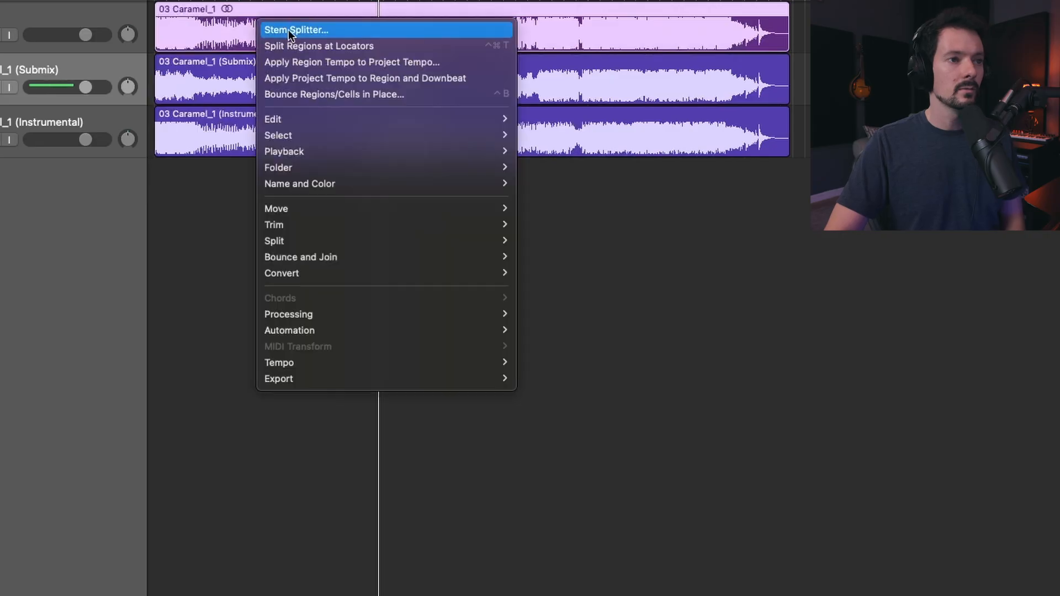
{"action": "left_click", "coordinate": [295, 30]}
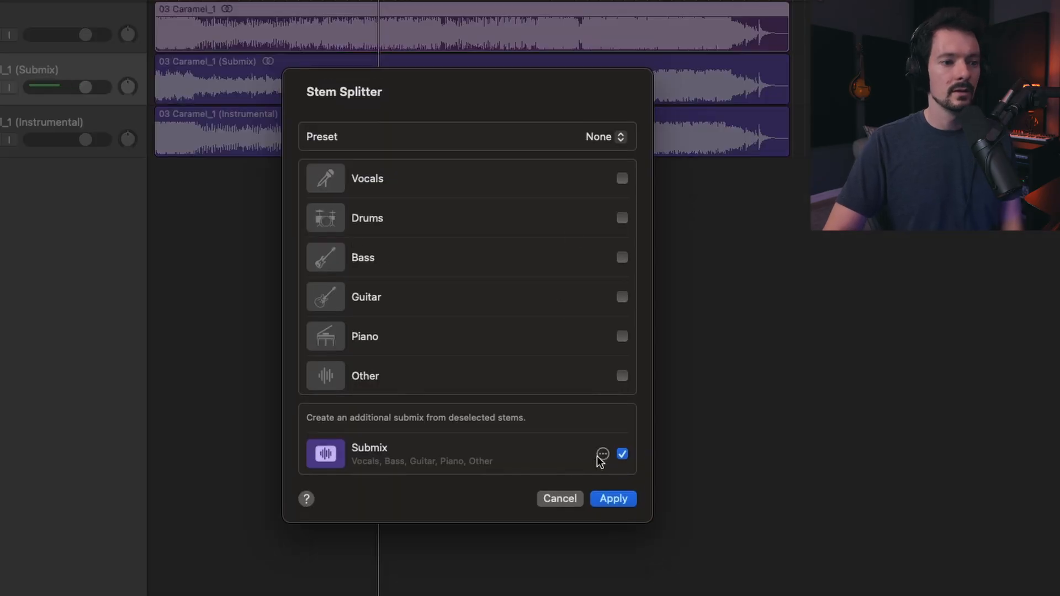
{"action": "left_click", "coordinate": [602, 454]}
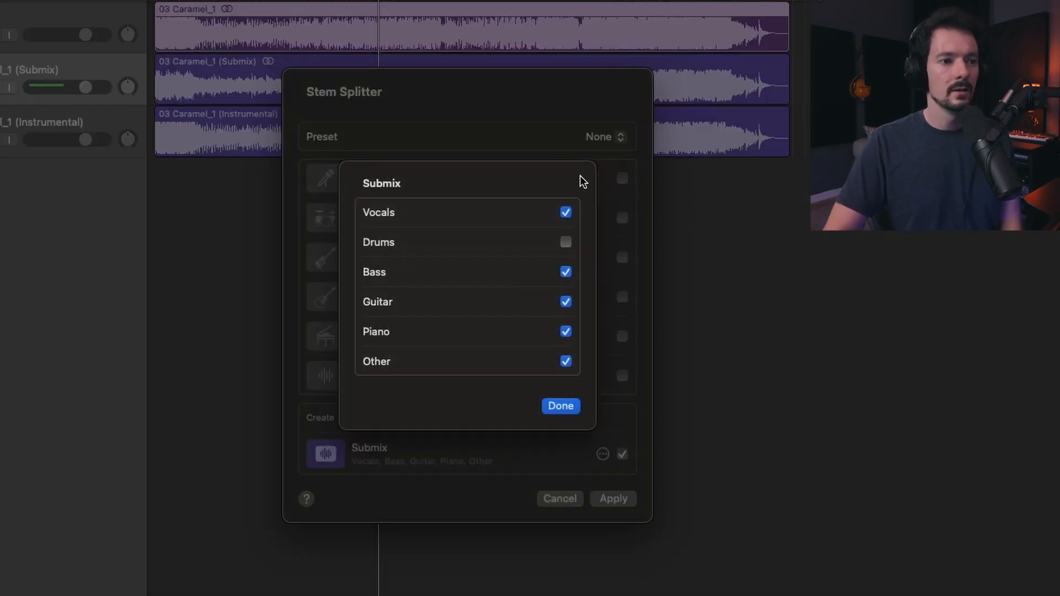
{"action": "left_click", "coordinate": [566, 212]}
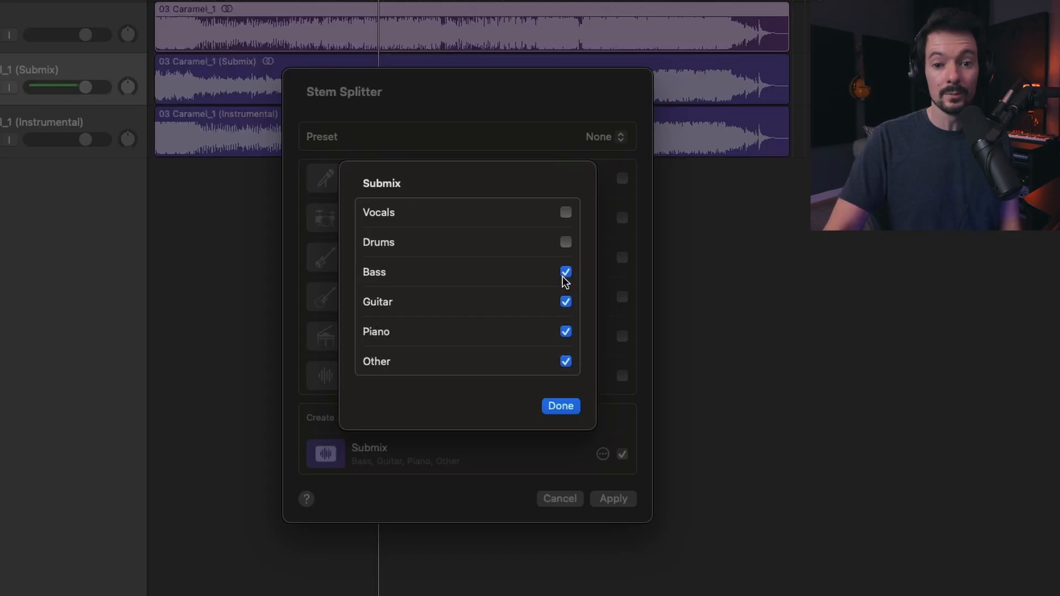
{"action": "left_click", "coordinate": [565, 271]}
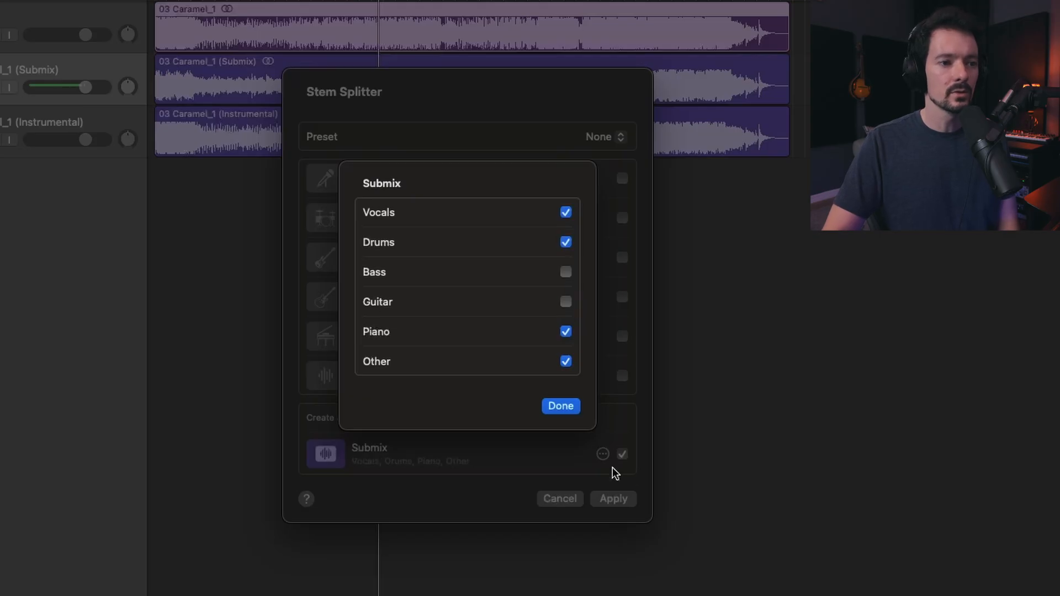
{"action": "left_click", "coordinate": [559, 405]}
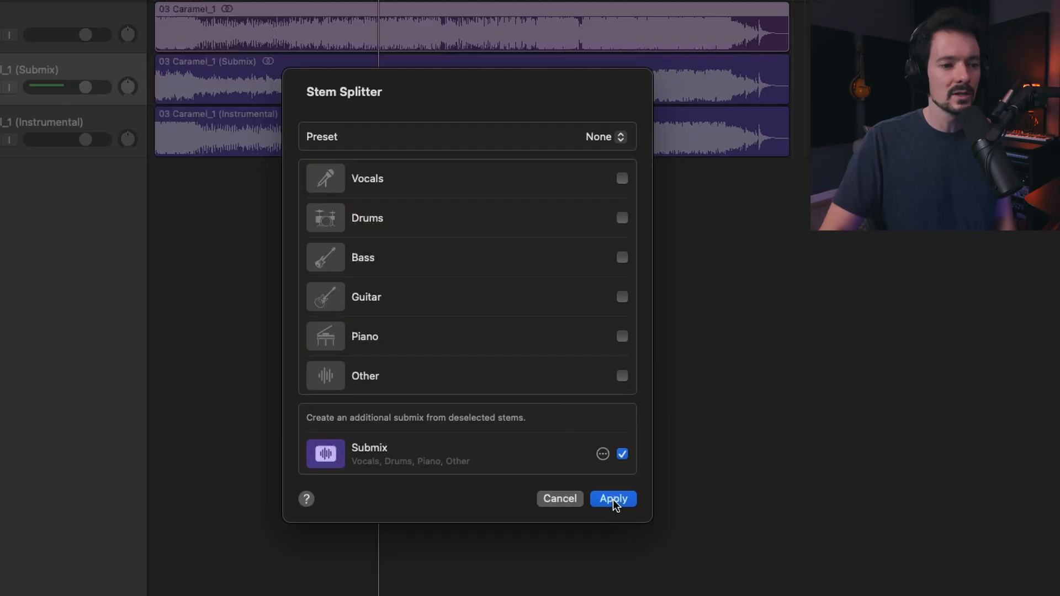
{"action": "left_click", "coordinate": [613, 499]}
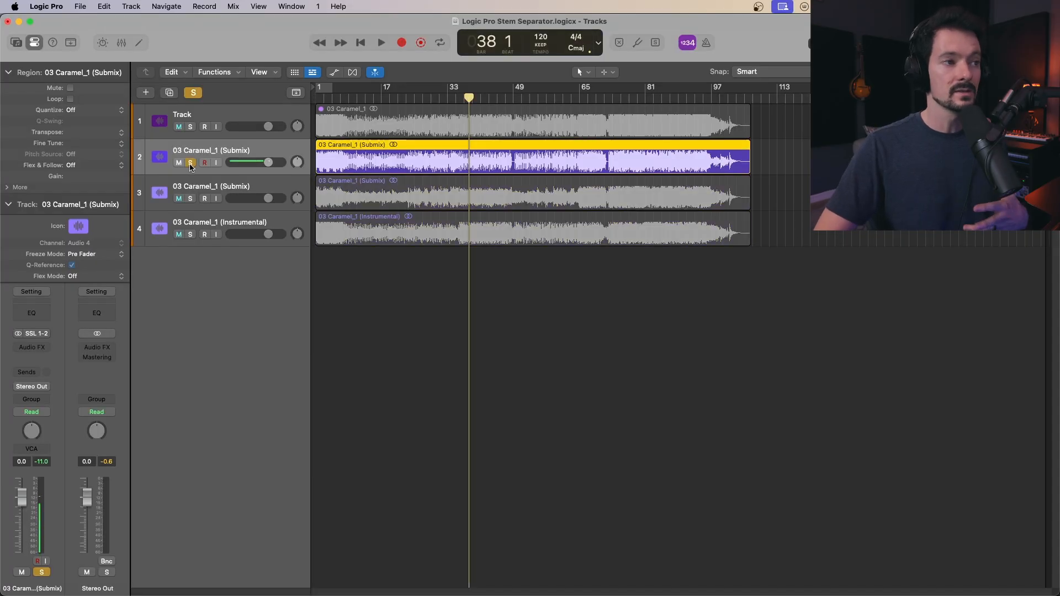
Audition the soloed submix, then move solo to the drumless Submix track for renaming
{"action": "left_click", "coordinate": [381, 42]}
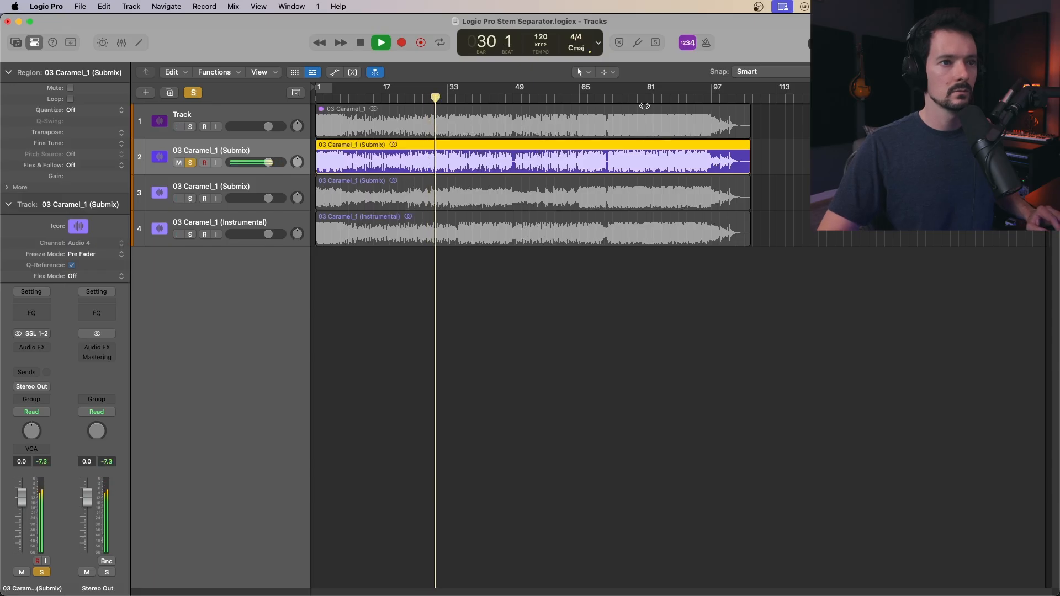
{"action": "left_click", "coordinate": [660, 86]}
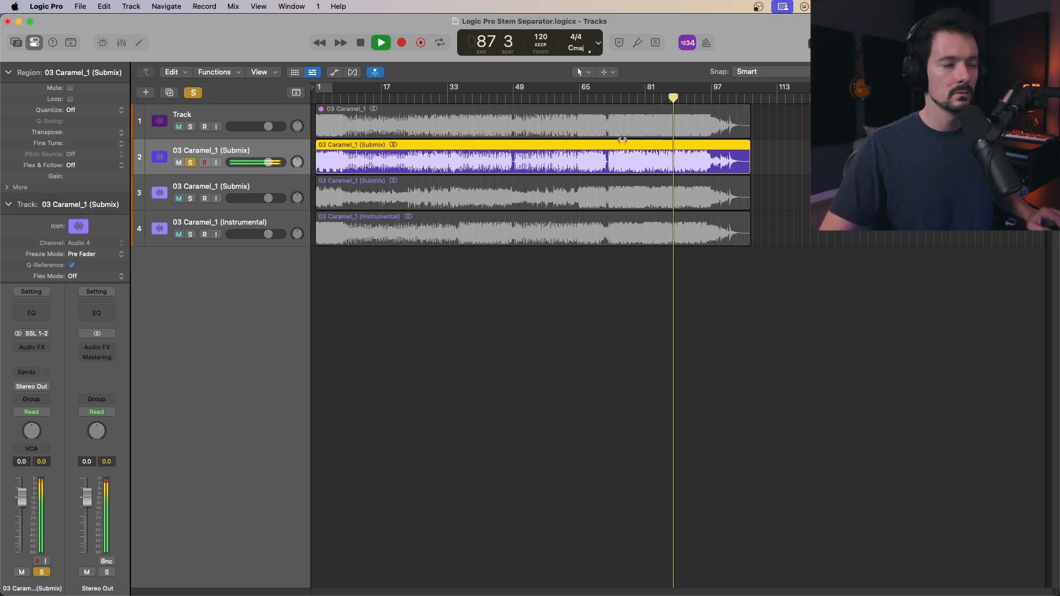
{"action": "left_click", "coordinate": [381, 42]}
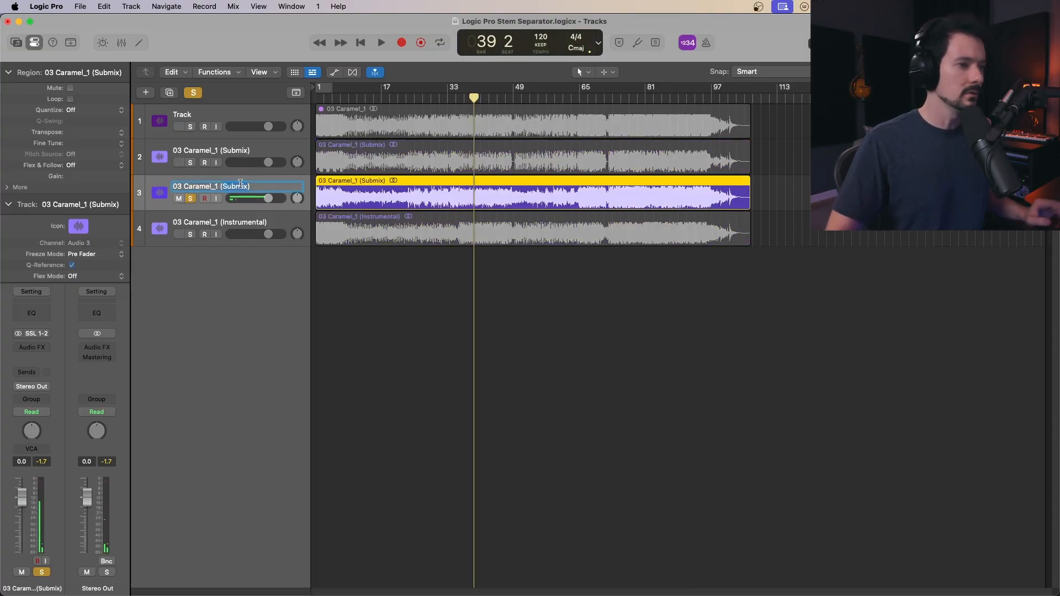
Name track 3 '03 Caramel_1 (No Drums)' and choose MP3 in the bounce settings
{"action": "type", "text": "No Drums"}
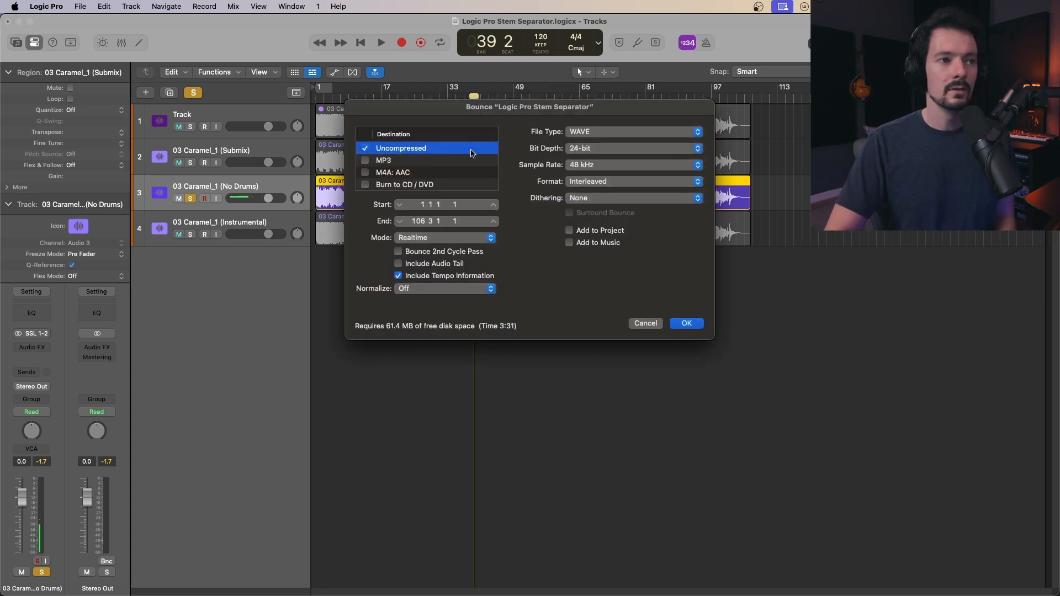
{"action": "left_click", "coordinate": [382, 160]}
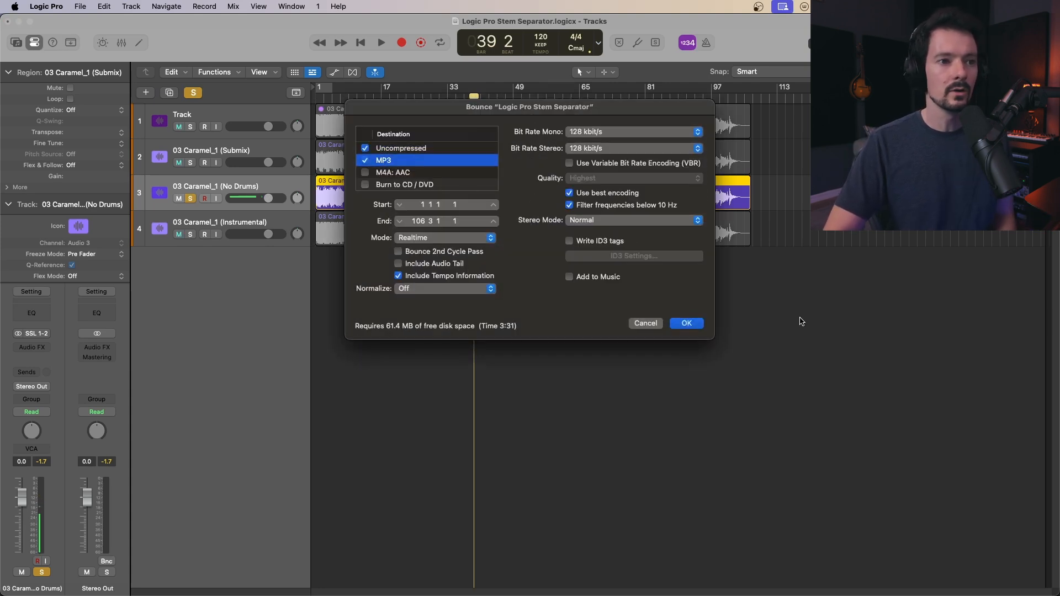